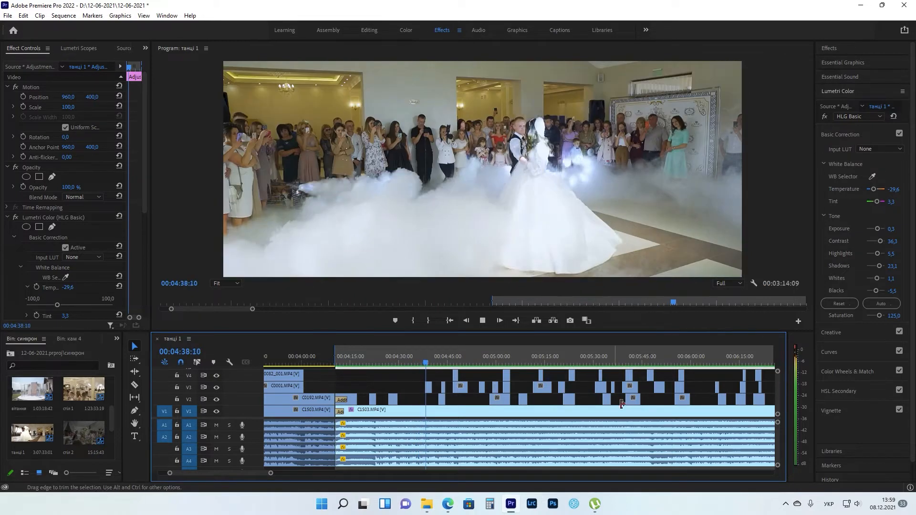
left_click(431, 362)
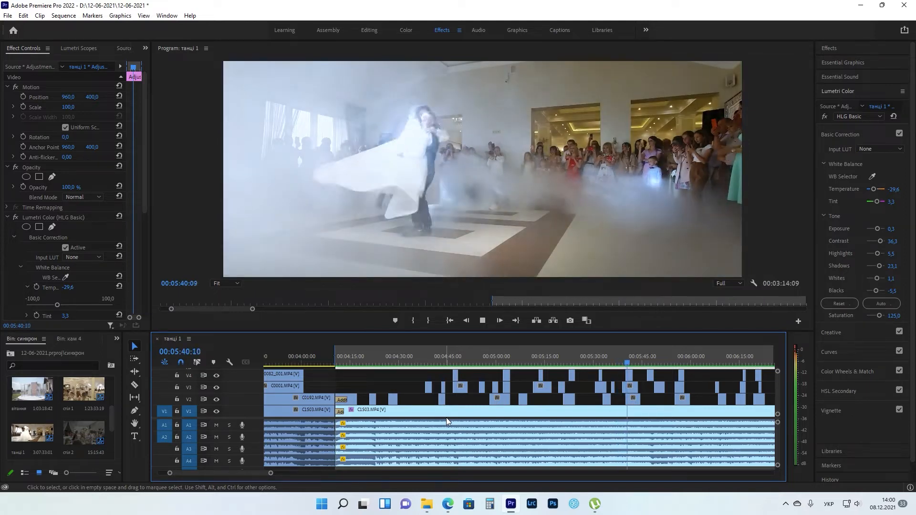
left_click(499, 321)
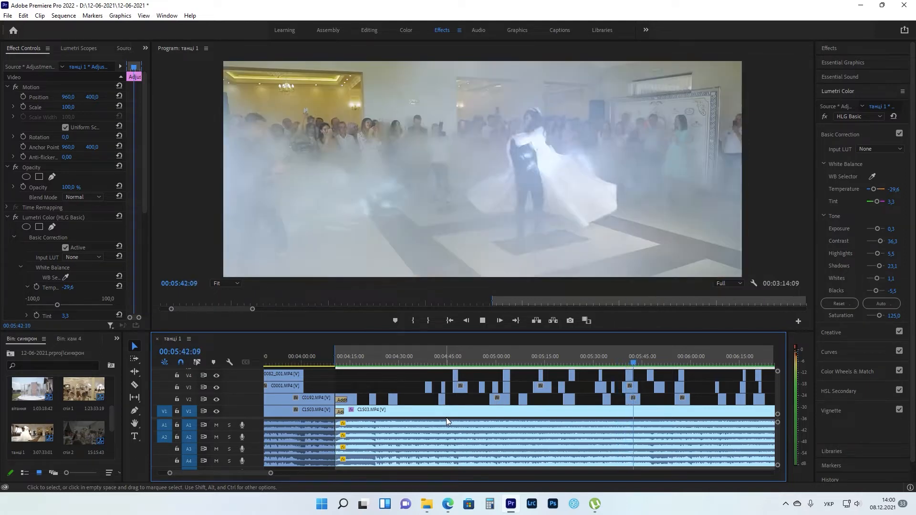